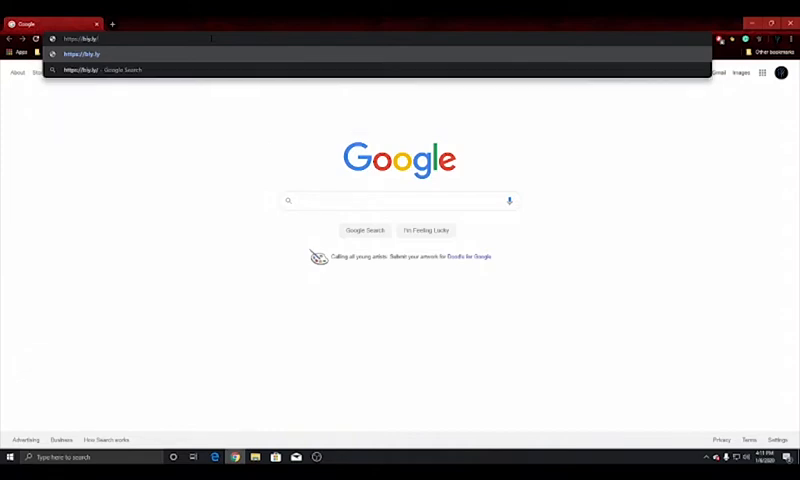
Enter the bit.ly short link in the address bar to reach the Premiere Pro CC 2020 Drive folder
text(ad)
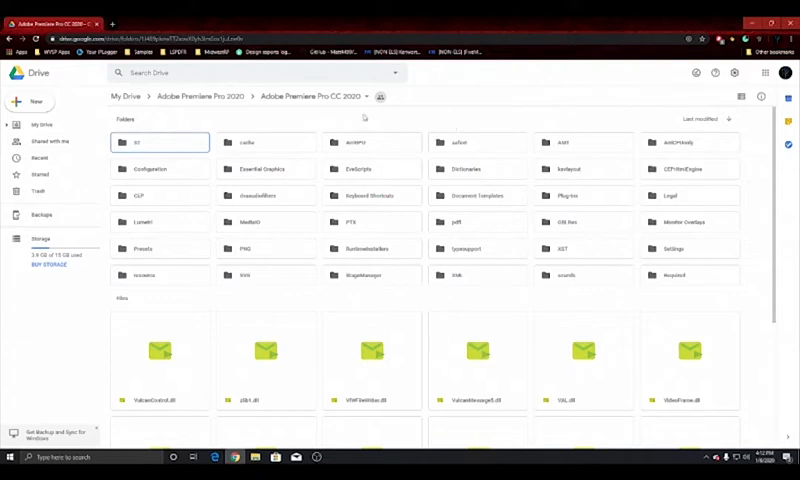
Download the entire Adobe Premiere Pro CC 2020 folder from its breadcrumb actions menu
click(356, 96)
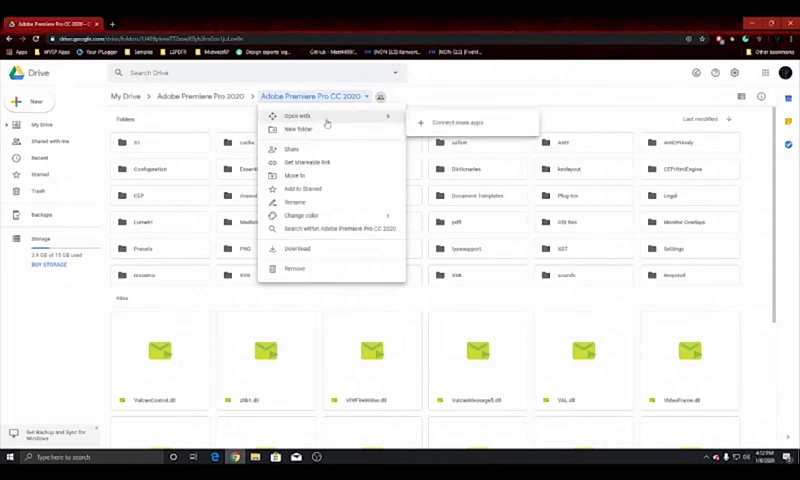
click(296, 246)
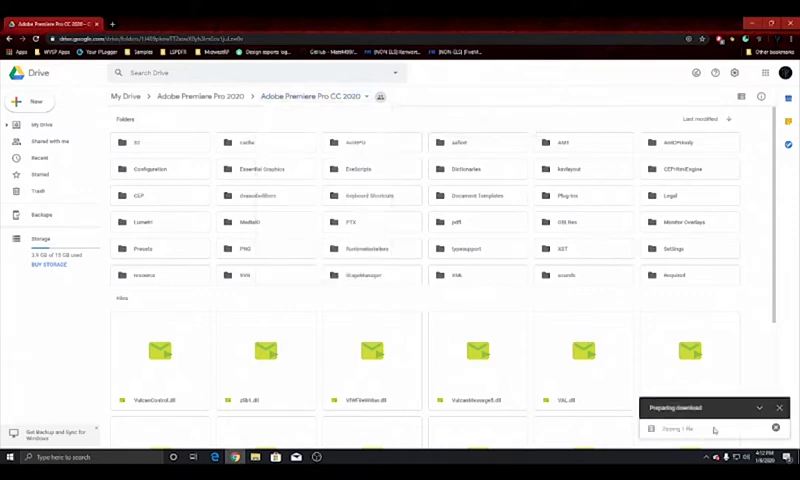
mouse_move(704, 410)
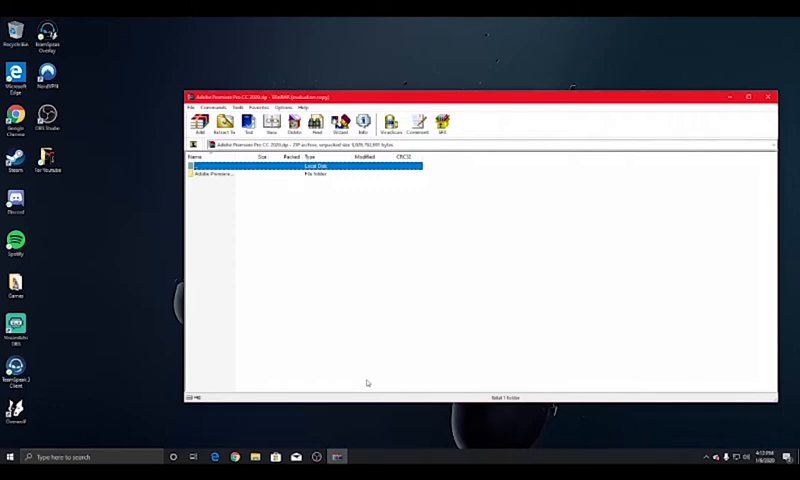
mouse_move(312, 288)
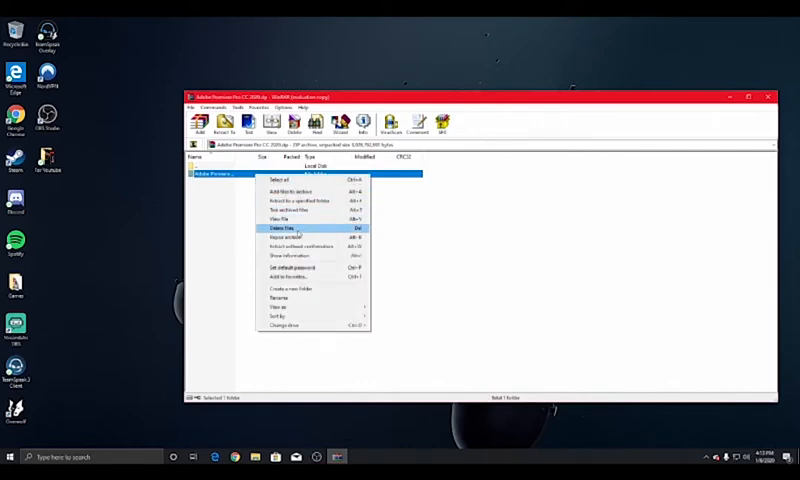
mouse_move(296, 276)
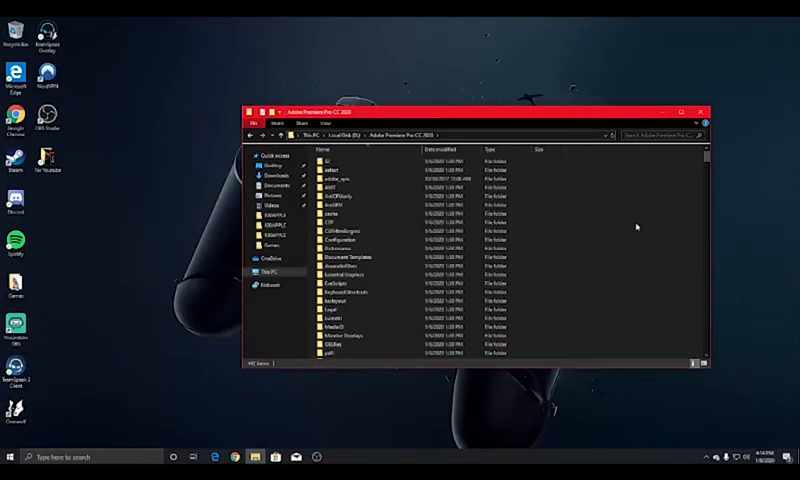
Locate and select Adobe Premiere Pro.exe further down the extracted folder's listing
click(340, 232)
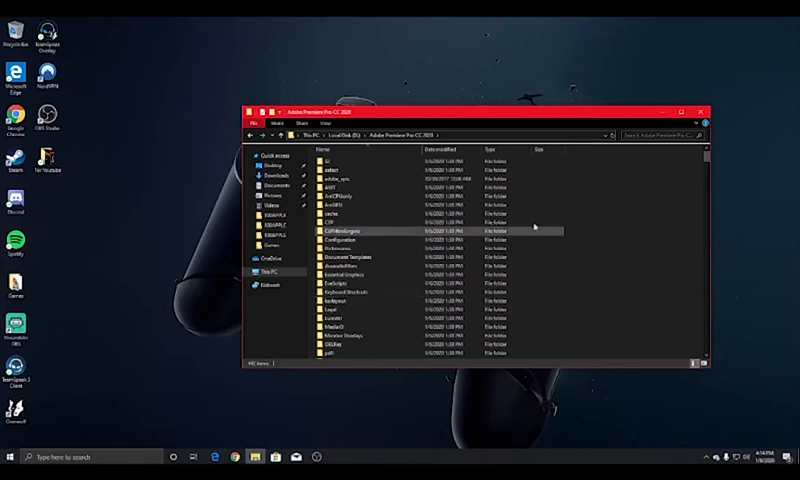
scroll(down, 3)
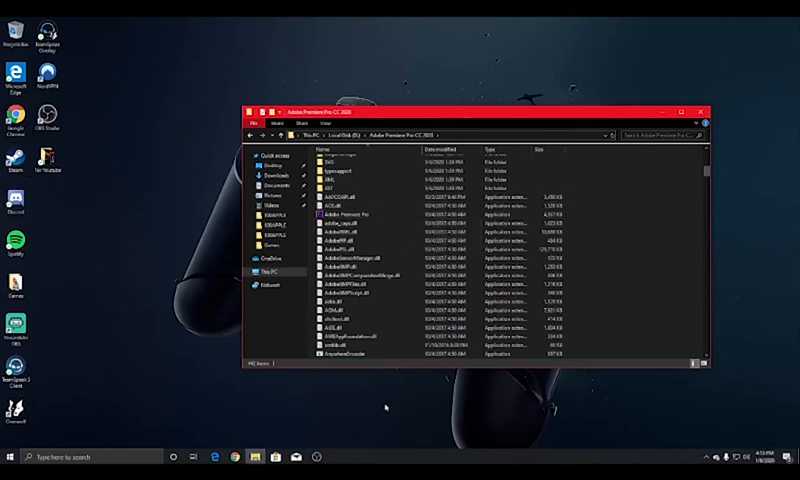
click(356, 214)
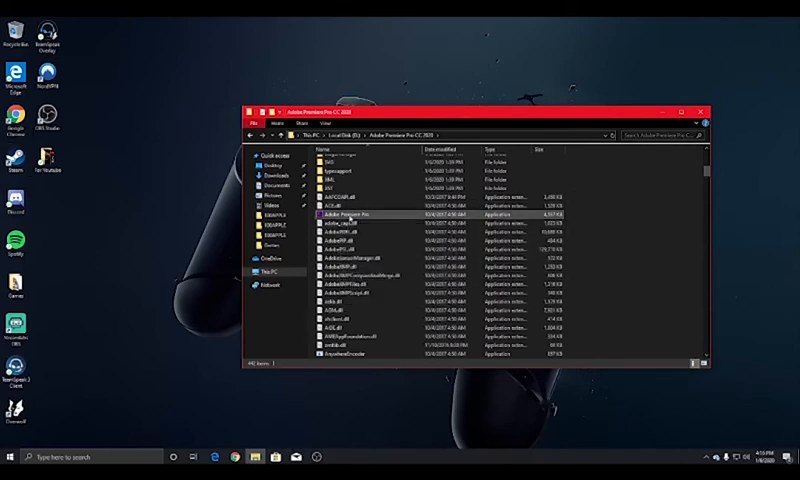
Send a shortcut of Adobe Premiere Pro.exe to the desktop and minimize Explorer to show it
right_click(356, 214)
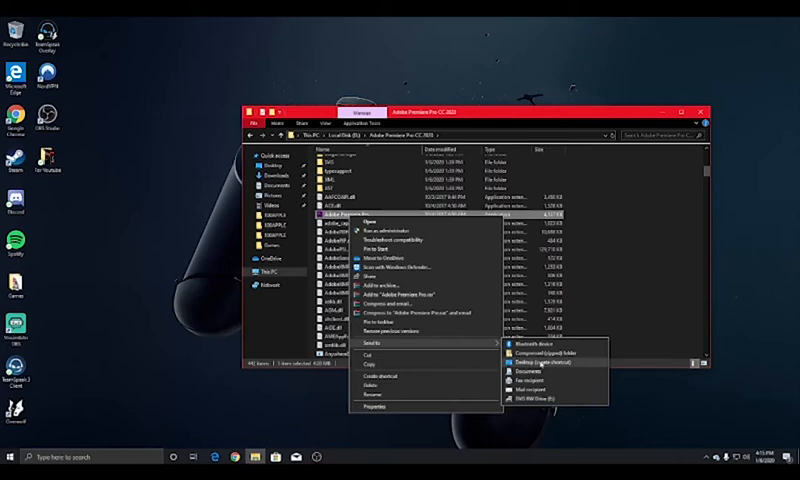
click(532, 352)
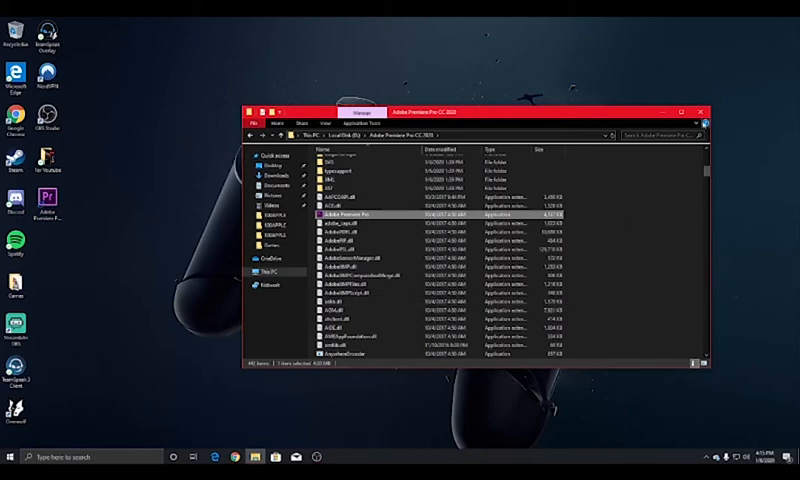
click(696, 112)
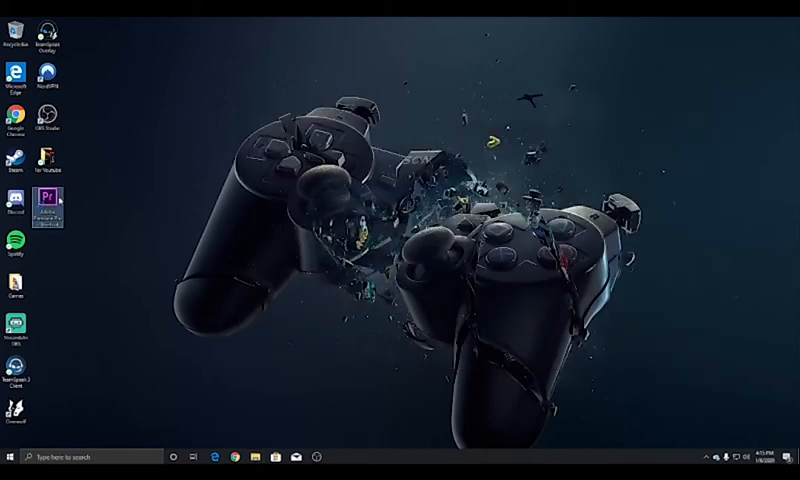